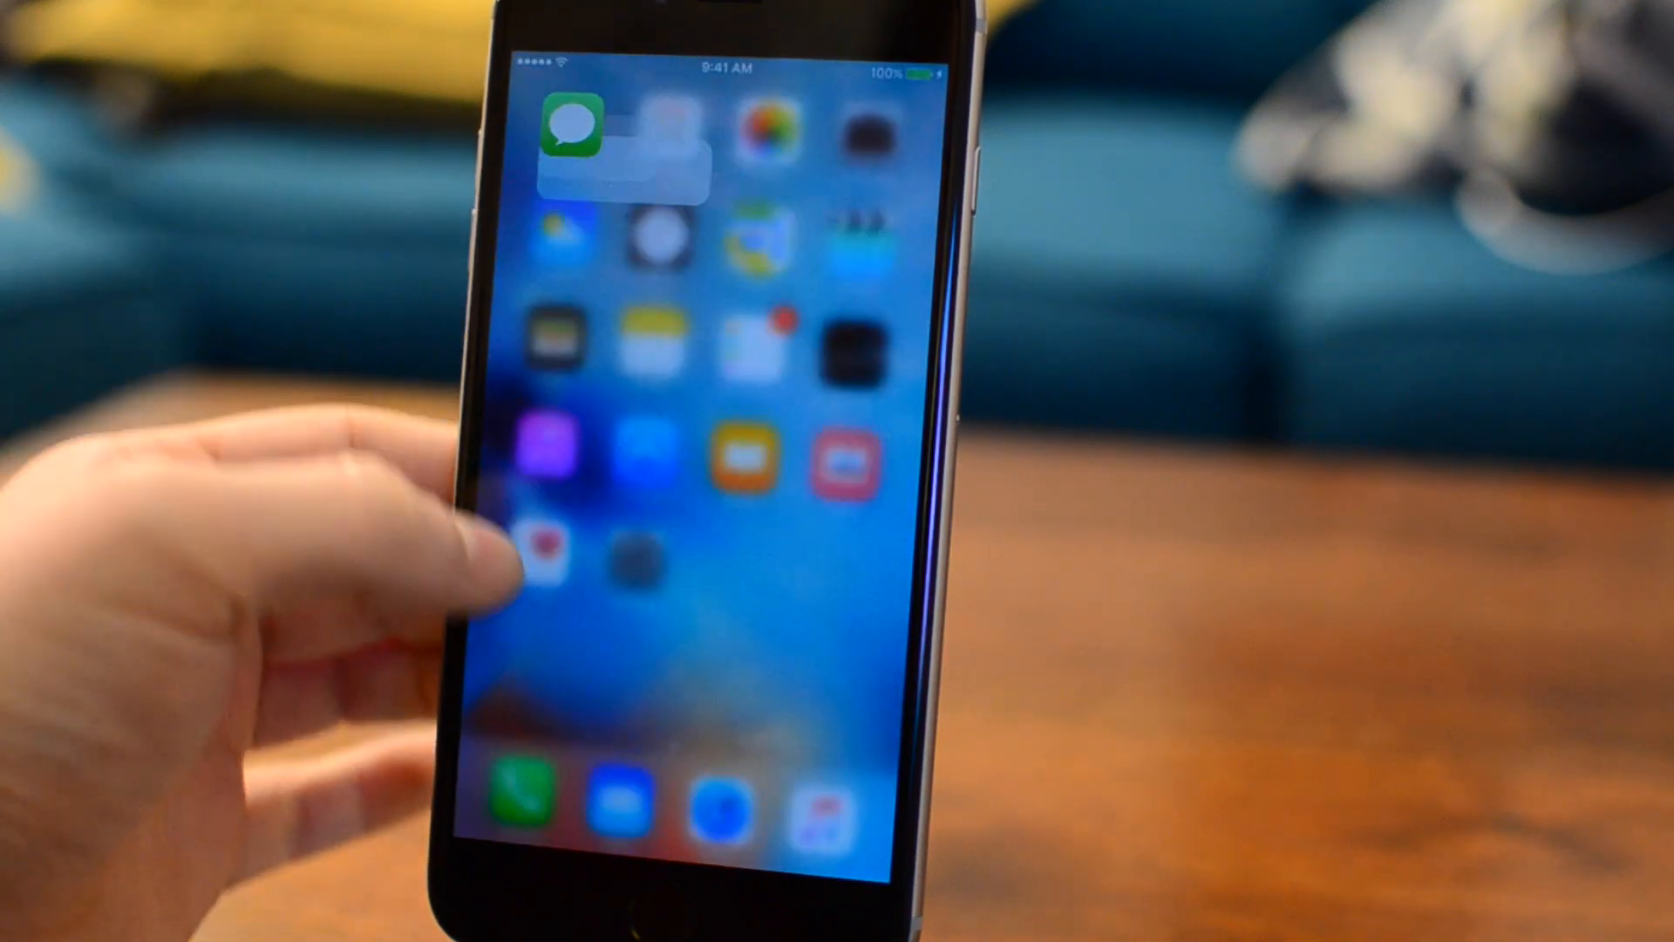
Step: Open the Forcy tweak's preferences from Settings, showing Enabled and Haptic Feedback on
click(572, 140)
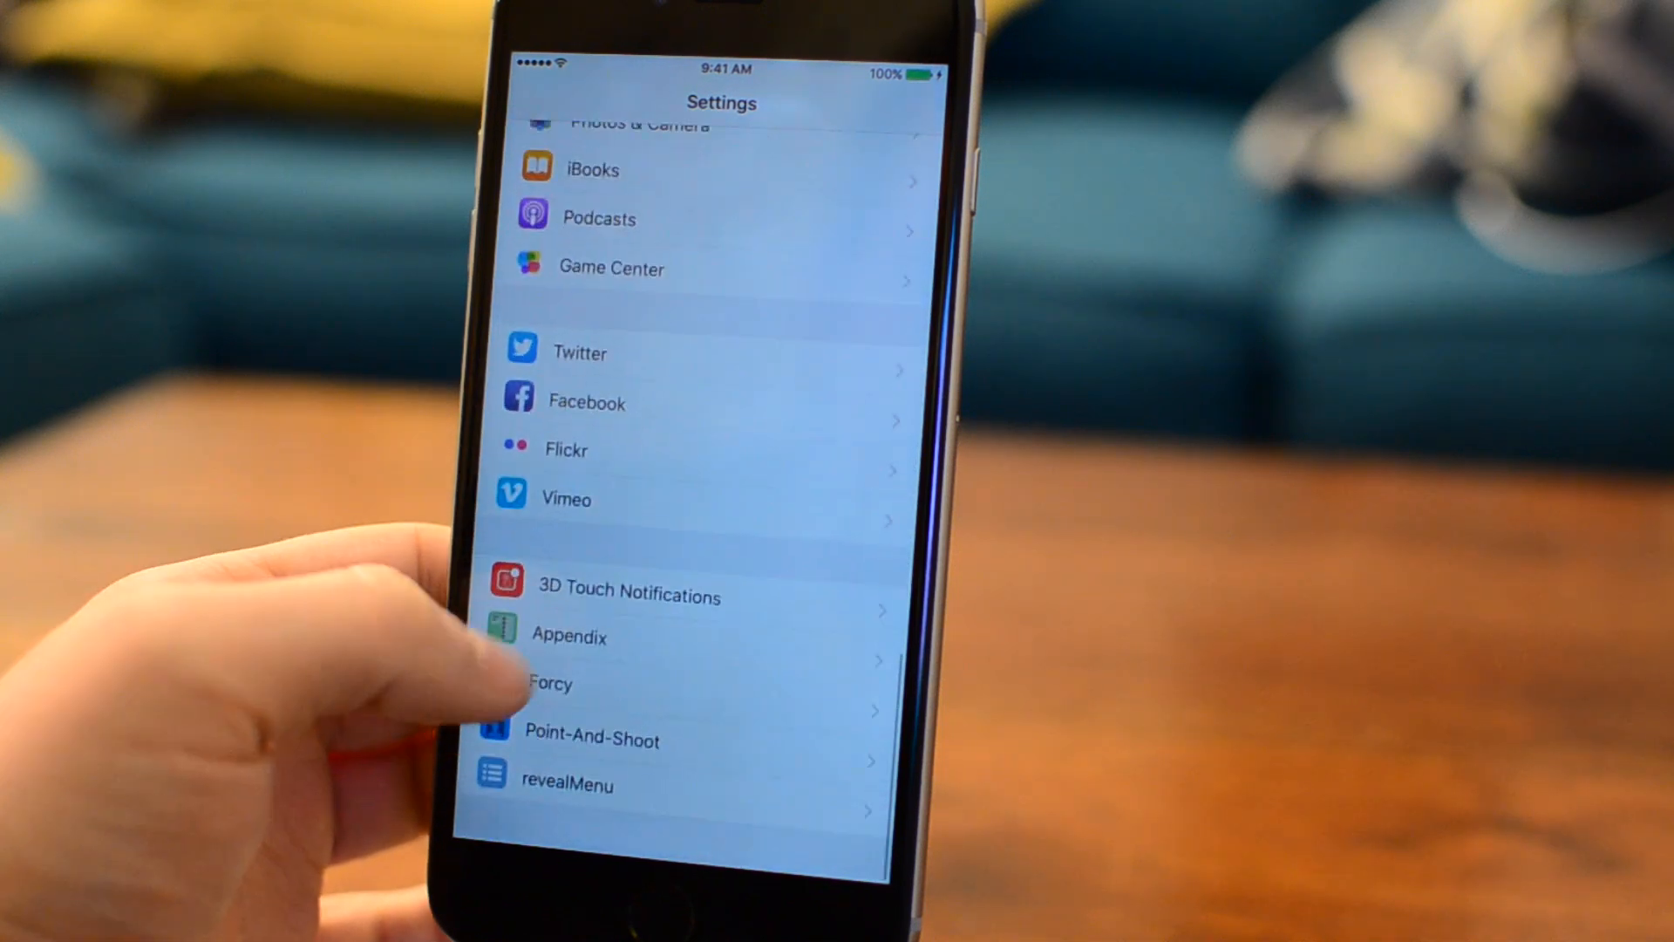
click(549, 683)
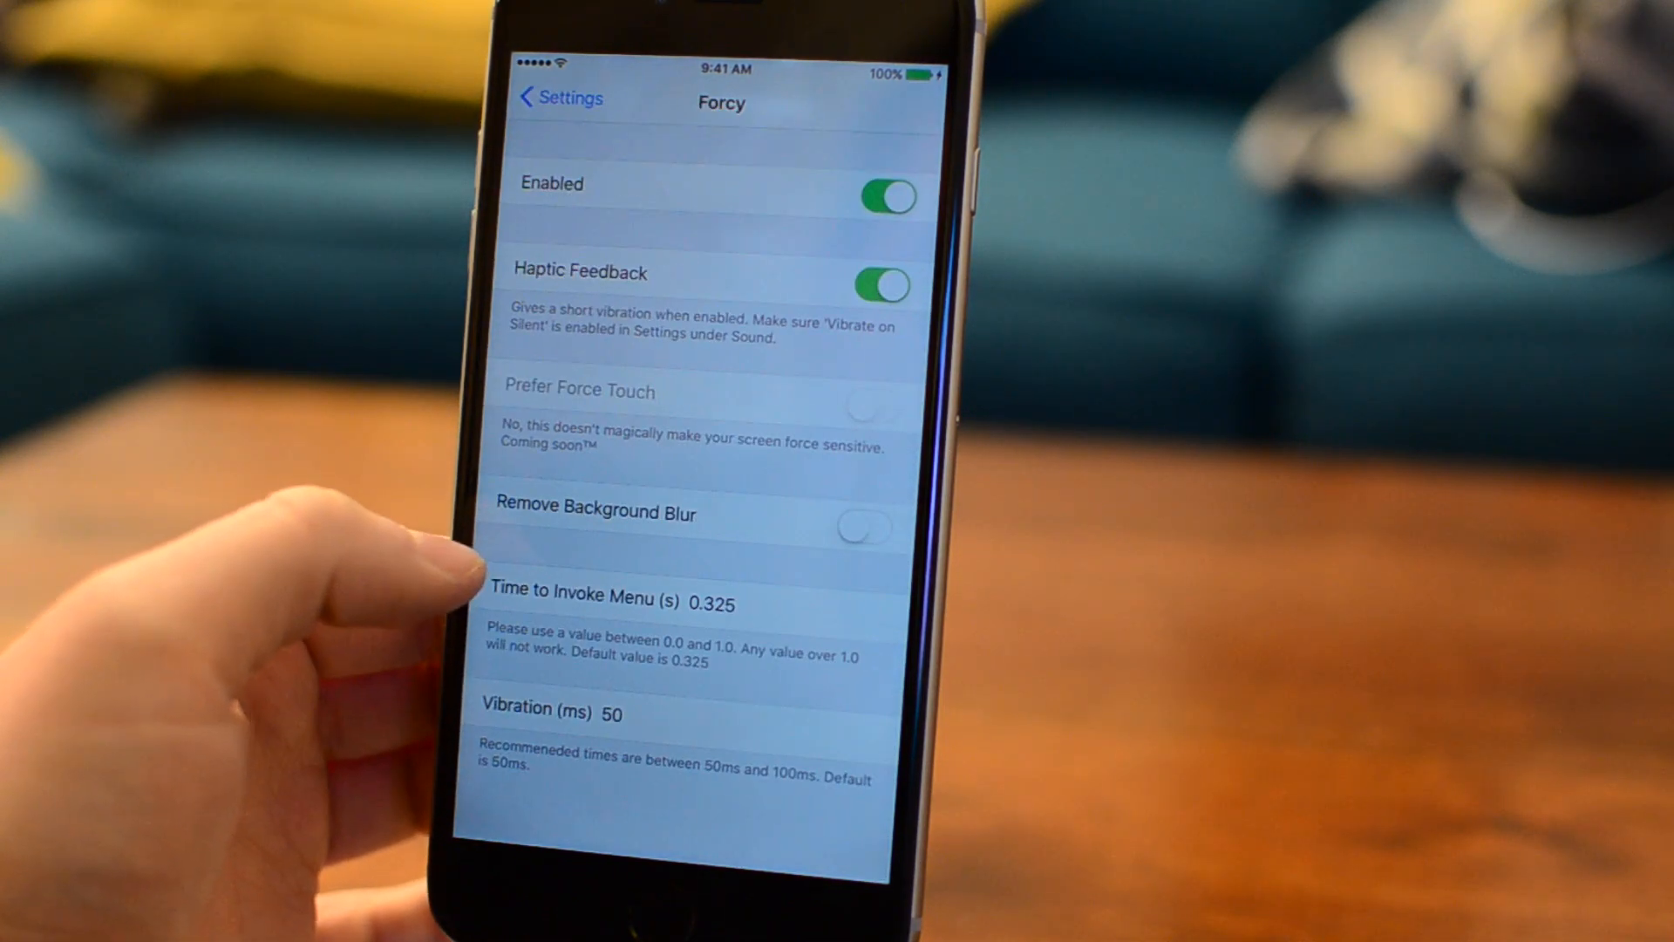